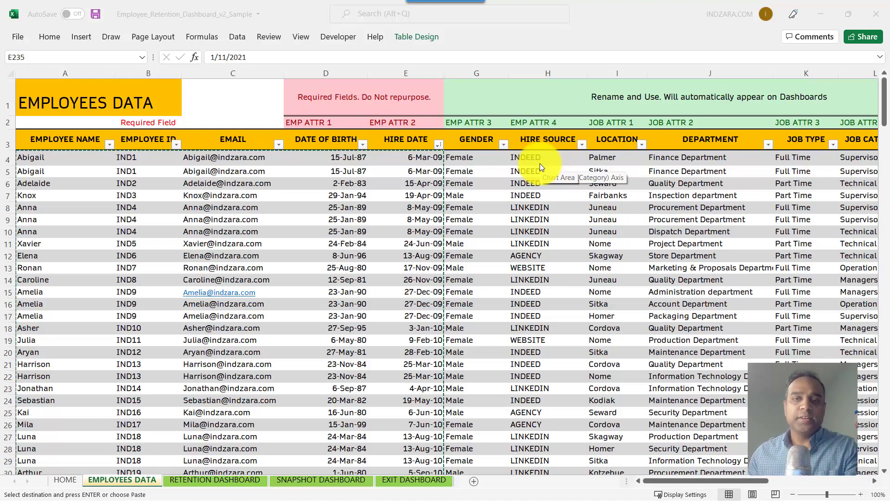
pyautogui.moveTo(94, 170)
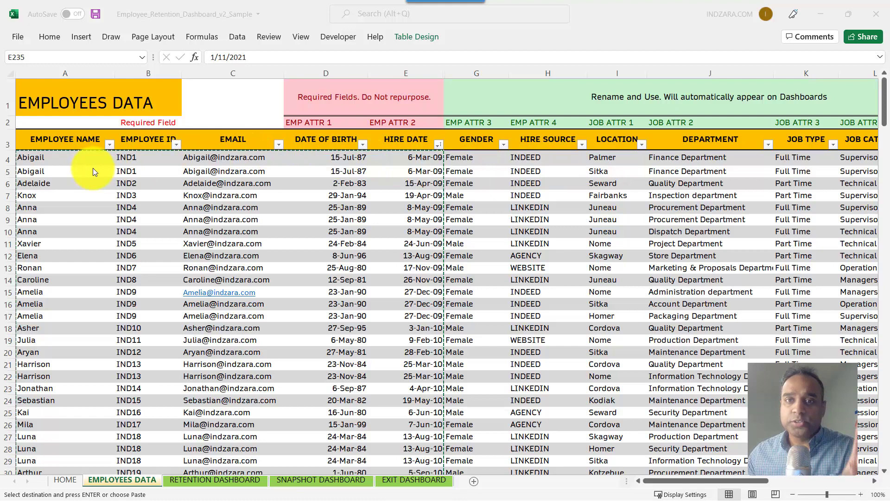
# Step: Copy employee rows 4–253, Employee Name through Hire Date, from the sample workbook
pyautogui.click(65, 157)
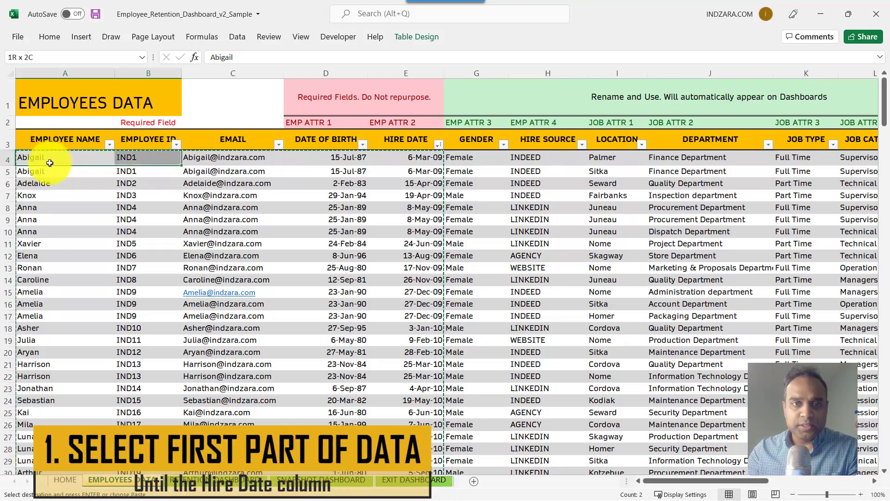
pyautogui.moveTo(149, 157); pyautogui.dragTo(326, 157)
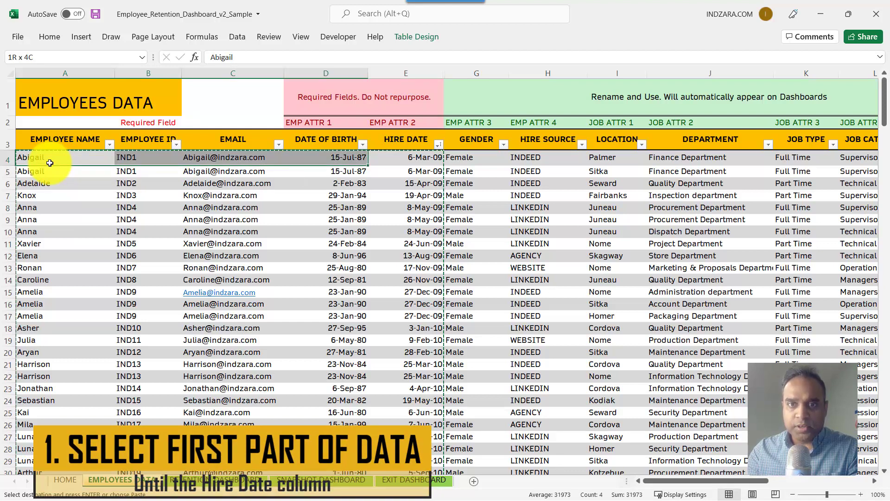
pyautogui.press('shift+right')
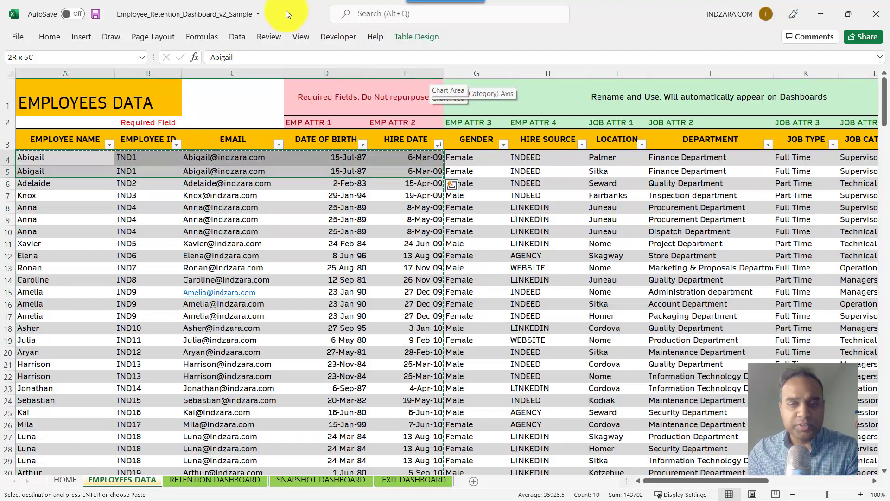
pyautogui.press('ctrl+shift+down')
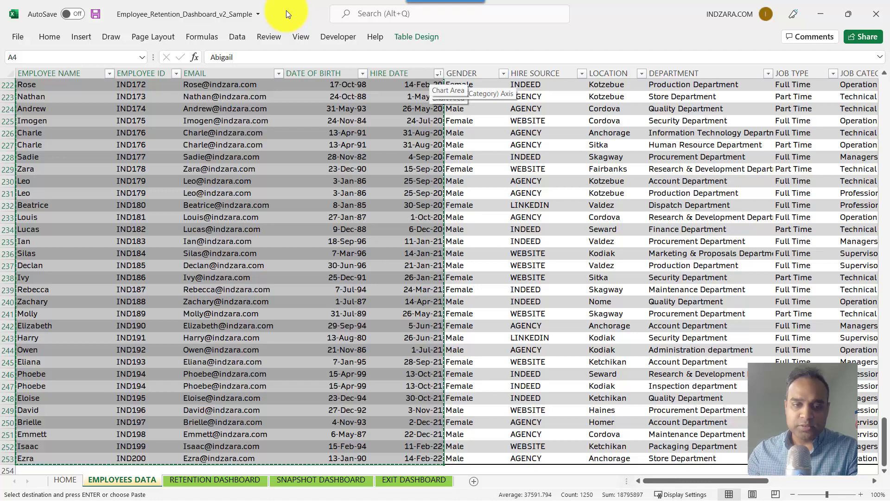
pyautogui.press('ctrl+c')
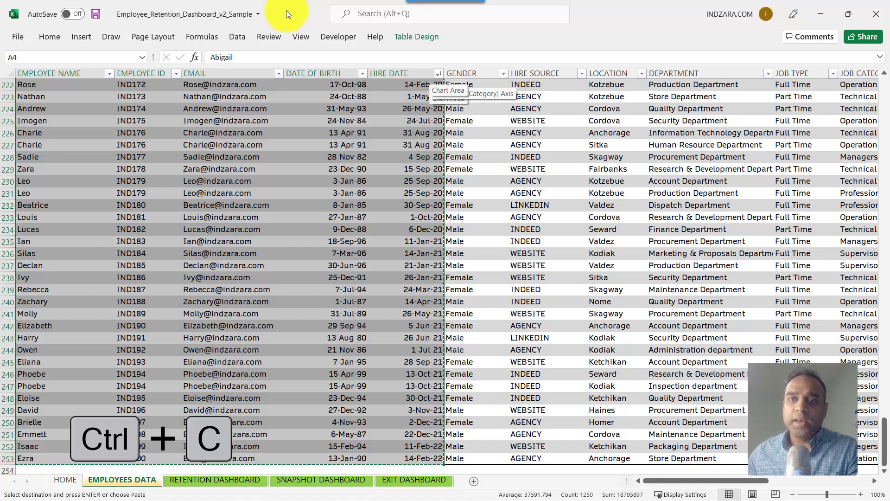
pyautogui.moveTo(296, 244)
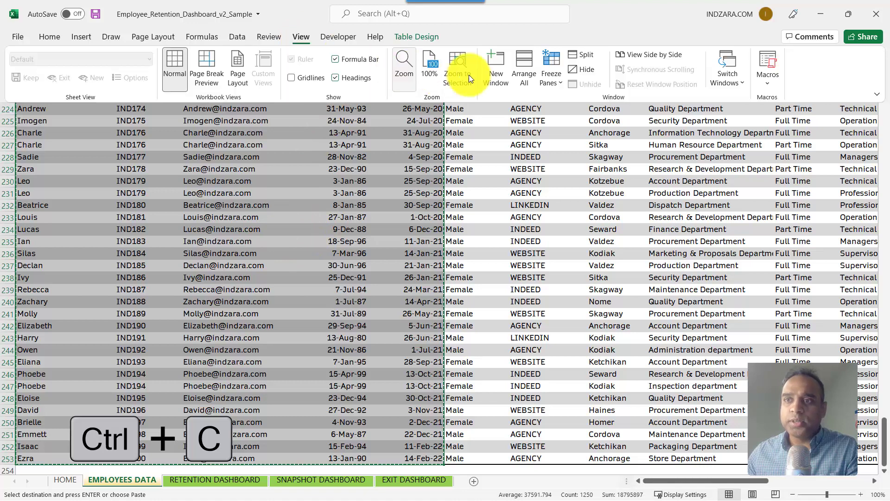
# Step: Paste the copied records as values at A4 of the v2 Employees Data sheet
pyautogui.click(728, 67)
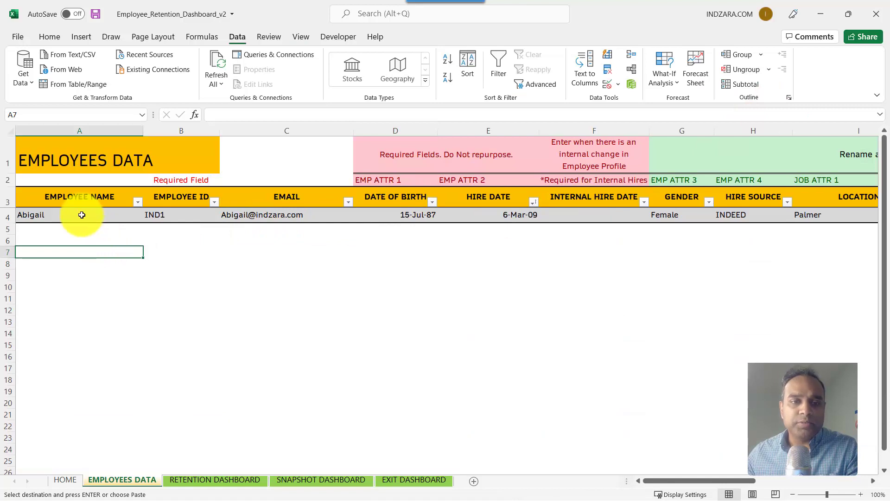
pyautogui.rightClick(81, 215)
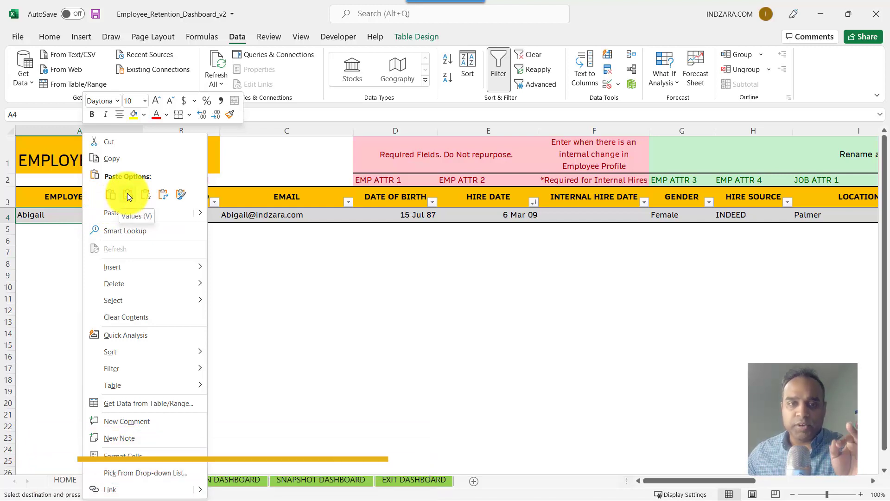
pyautogui.moveTo(110, 195)
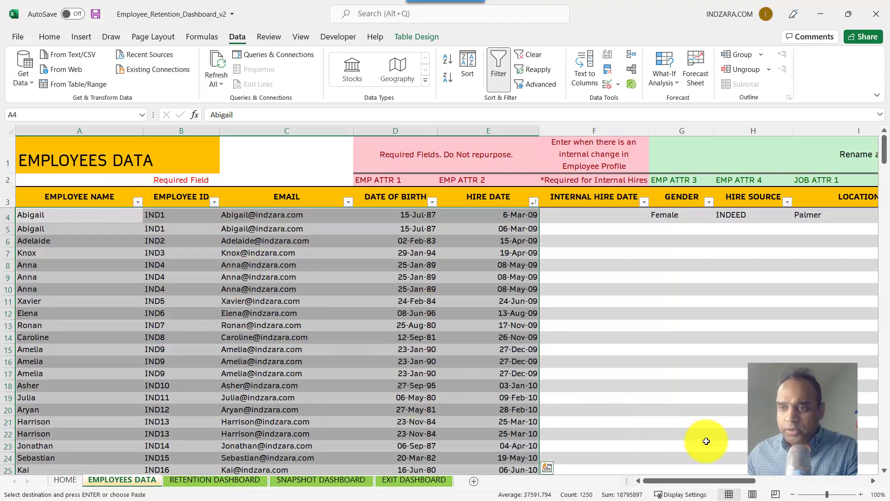
pyautogui.hscroll(3)
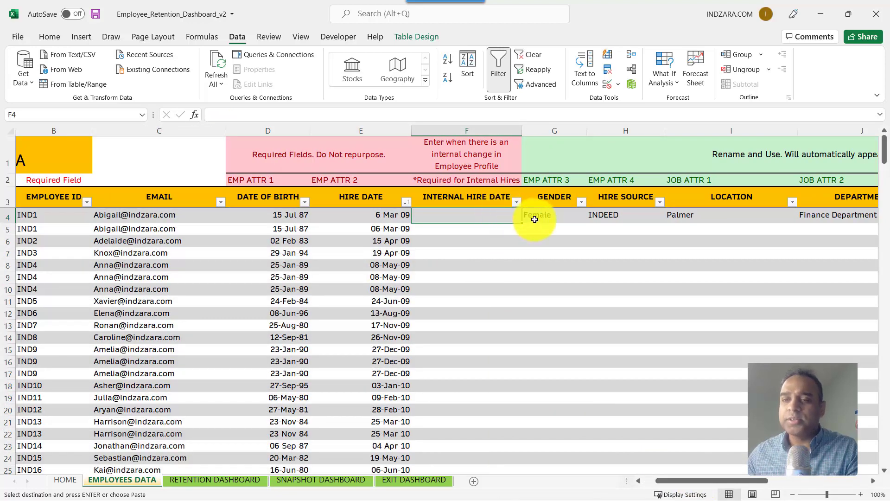
pyautogui.moveTo(539, 220)
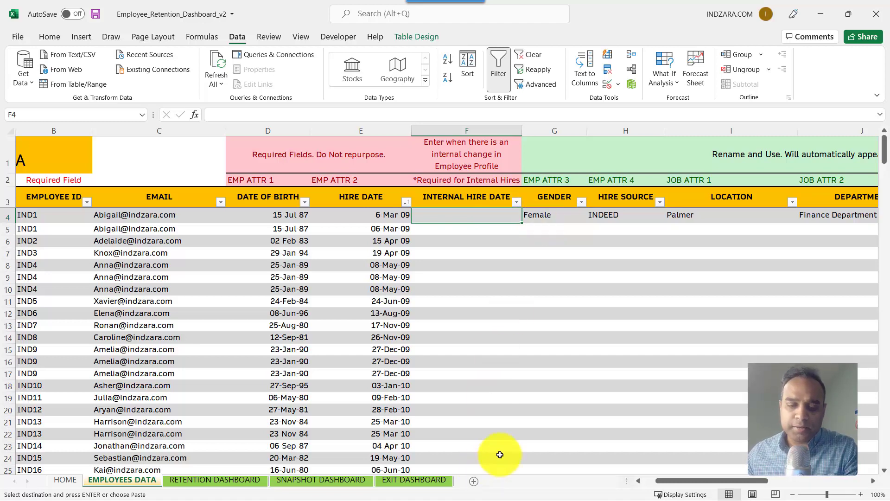
pyautogui.moveTo(352, 44)
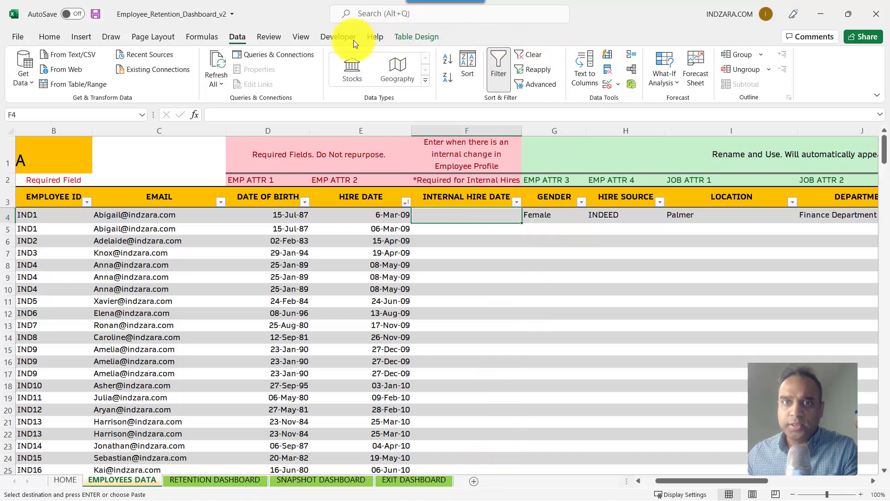
# Step: Copy the Gender through Exit Reason columns for all employees from the sample workbook
pyautogui.click(730, 67)
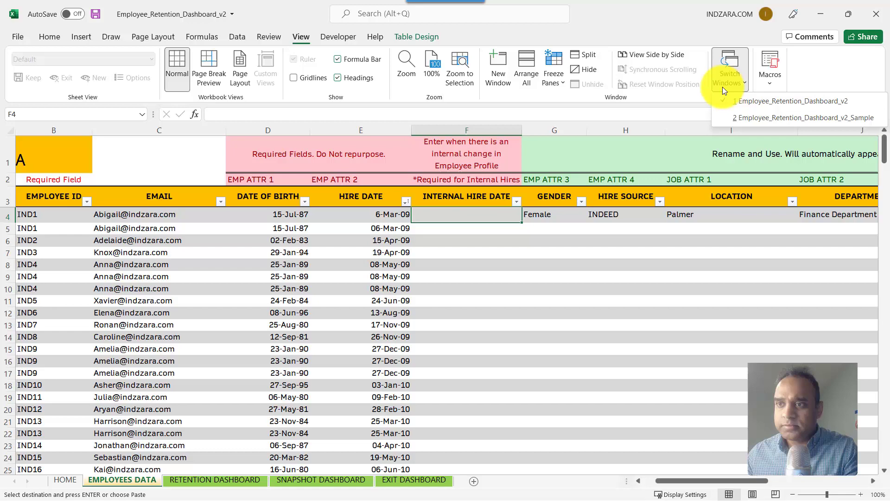
pyautogui.click(804, 117)
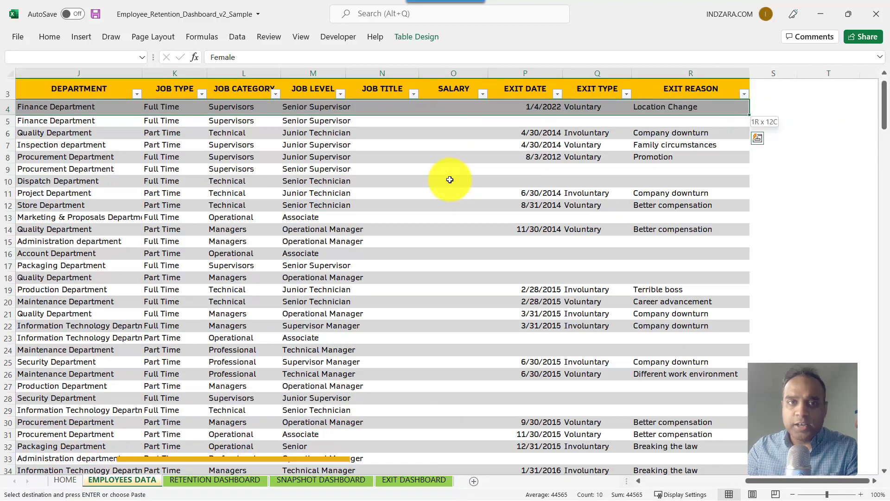
pyautogui.press('ctrl+shift+down')
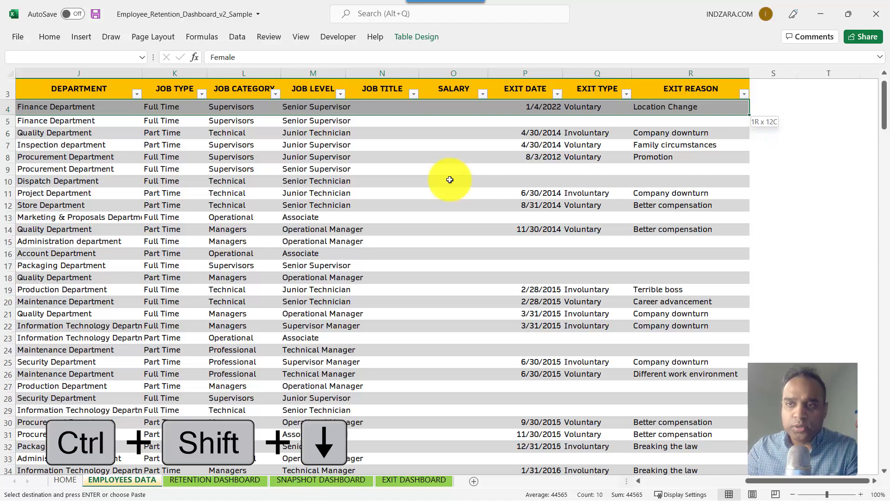
pyautogui.press('ctrl+shift+down')
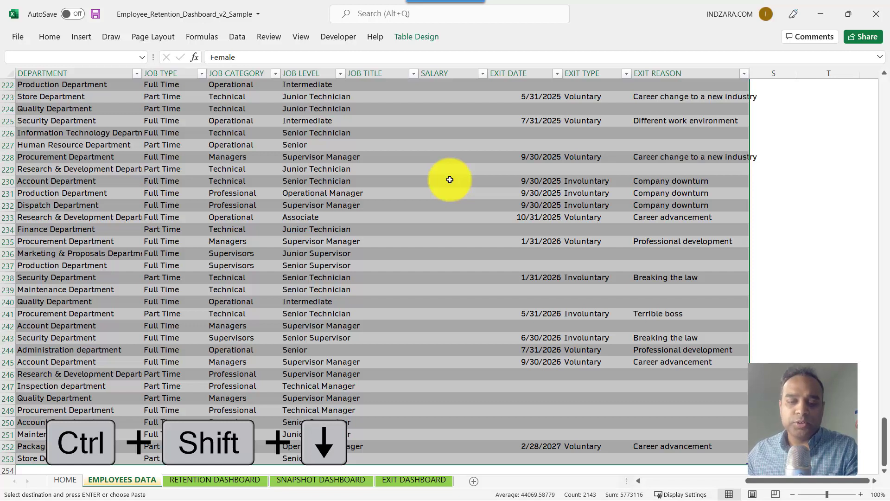
pyautogui.press('ctrl+c')
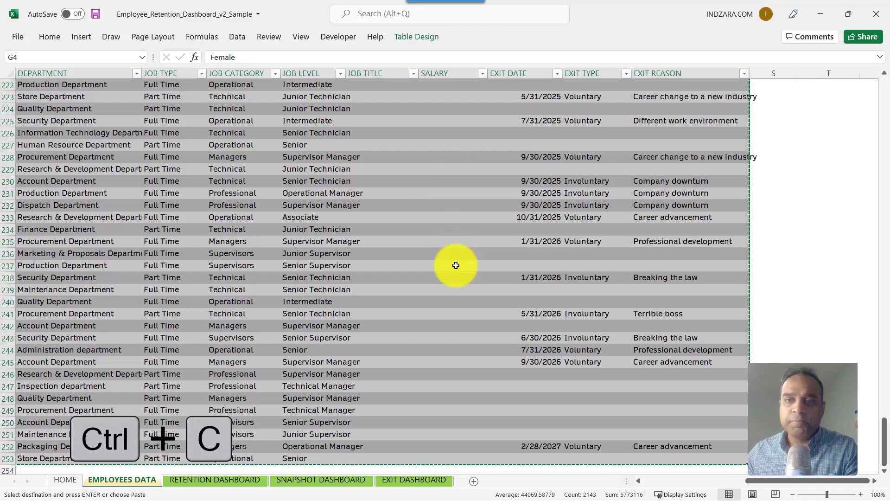
pyautogui.click(301, 36)
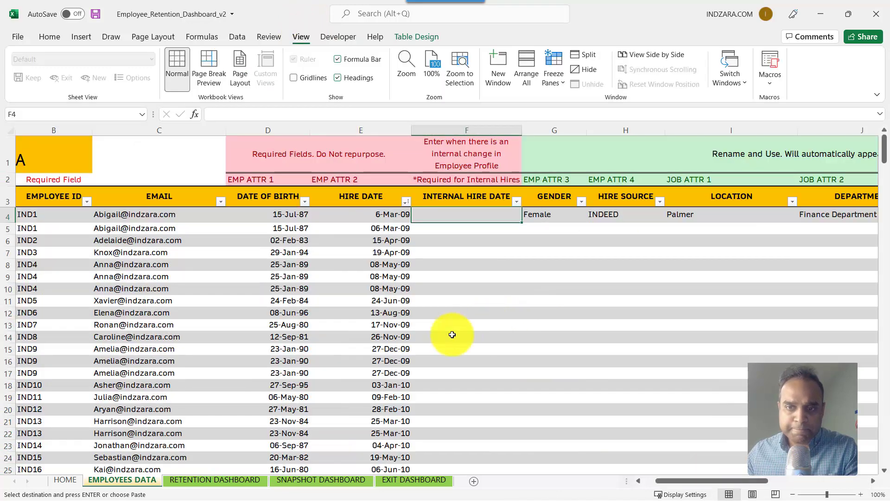
# Step: Paste Gender through Exit Reason as values at G4, then scroll right to check exit columns
pyautogui.click(553, 214)
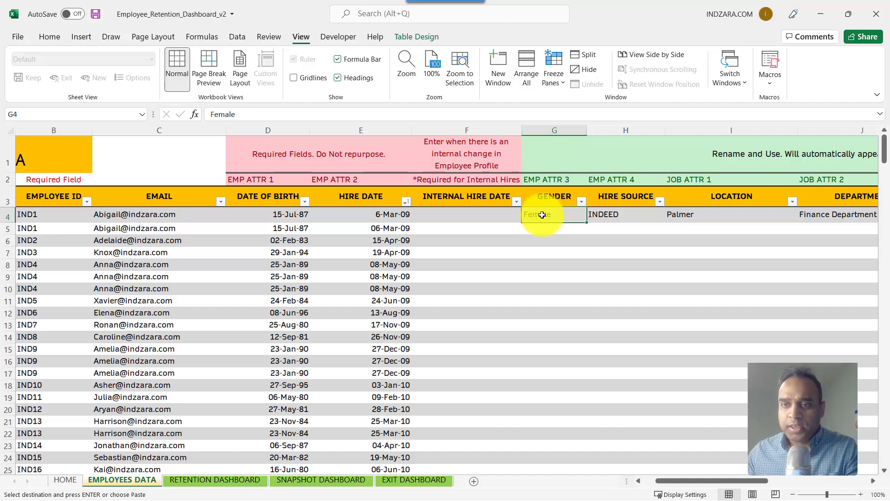
pyautogui.rightClick(541, 214)
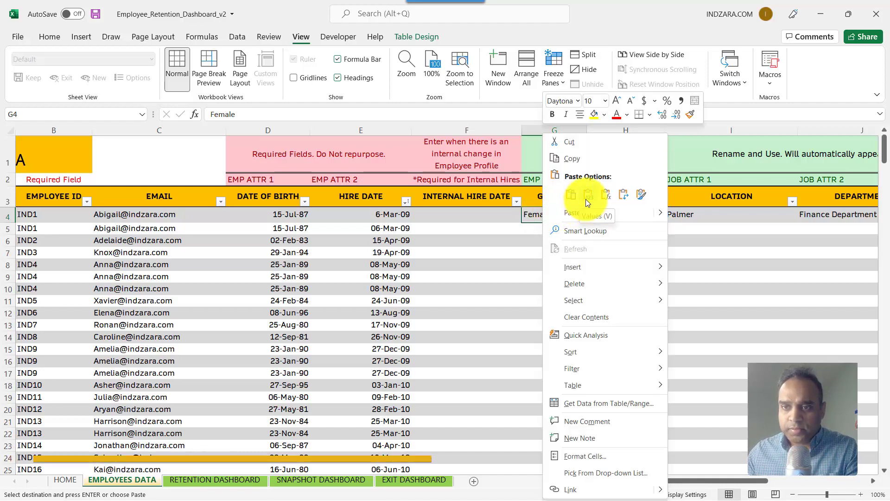
pyautogui.click(588, 194)
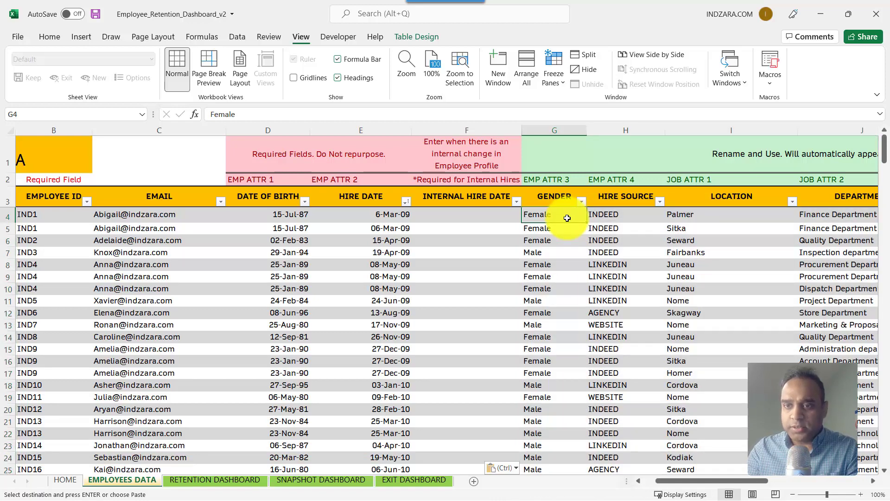
pyautogui.hscroll(3)
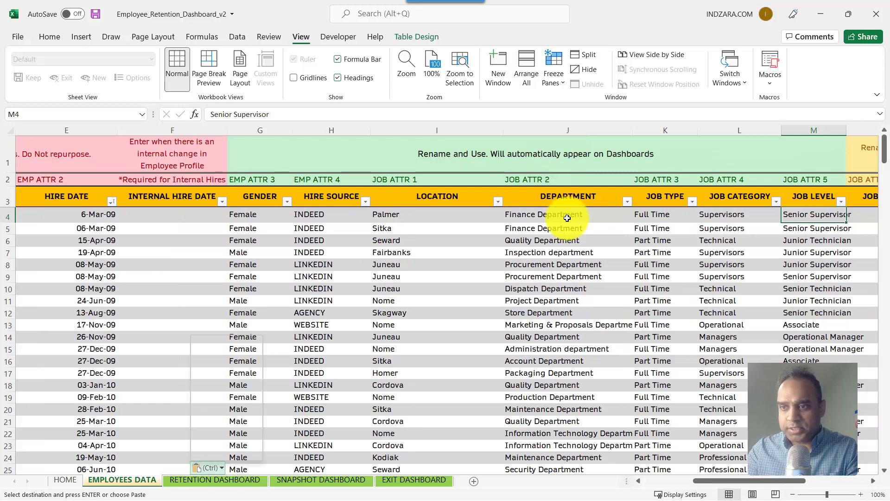
pyautogui.hscroll(3)
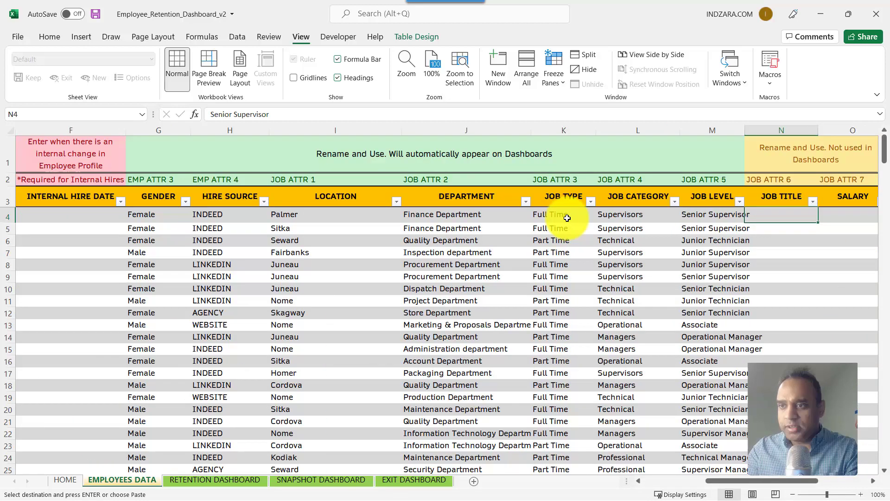
pyautogui.hscroll(3)
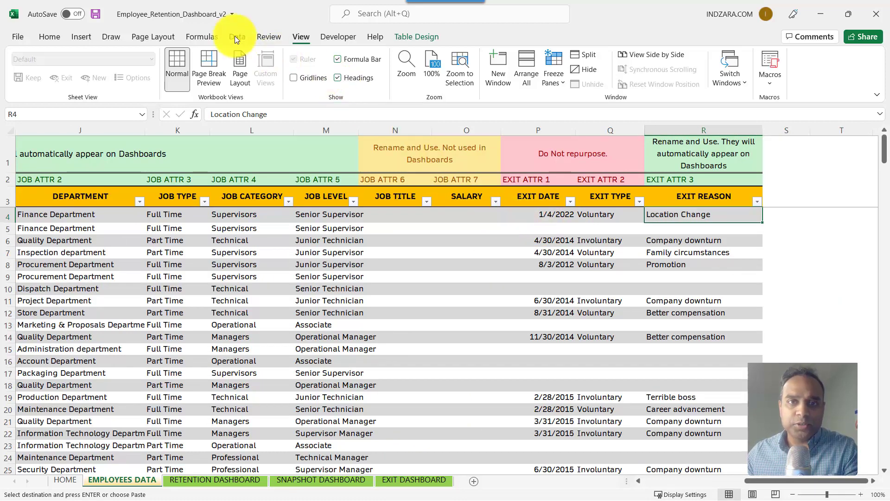
# Step: Refresh all pivot tables and view the Retention Dashboard: 161 active, 15 hires, 8 exits, 5.1% turnover
pyautogui.click(237, 36)
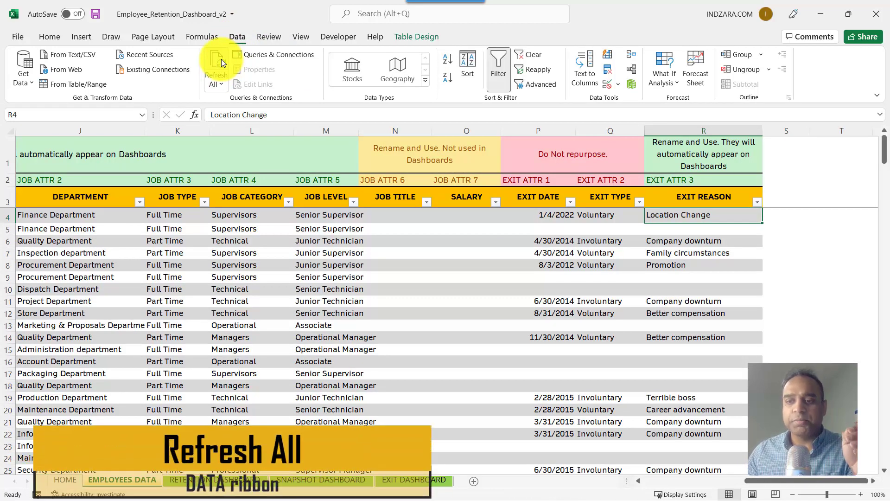
pyautogui.click(217, 62)
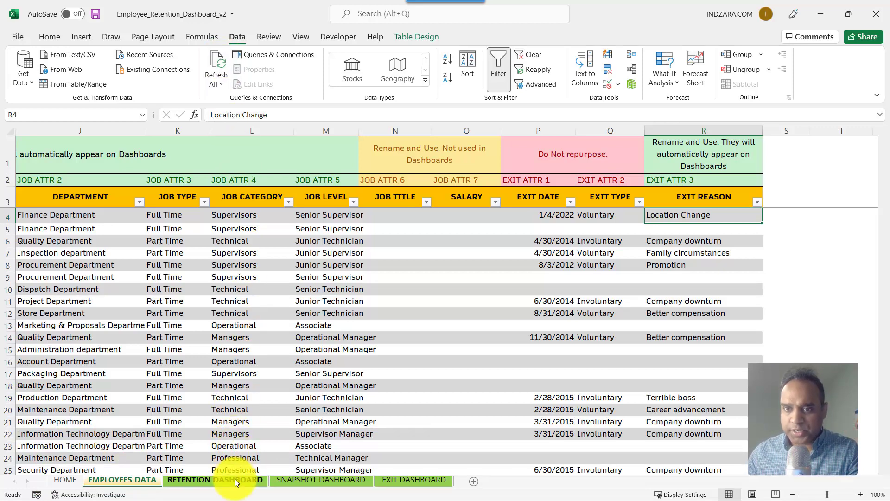
pyautogui.click(214, 479)
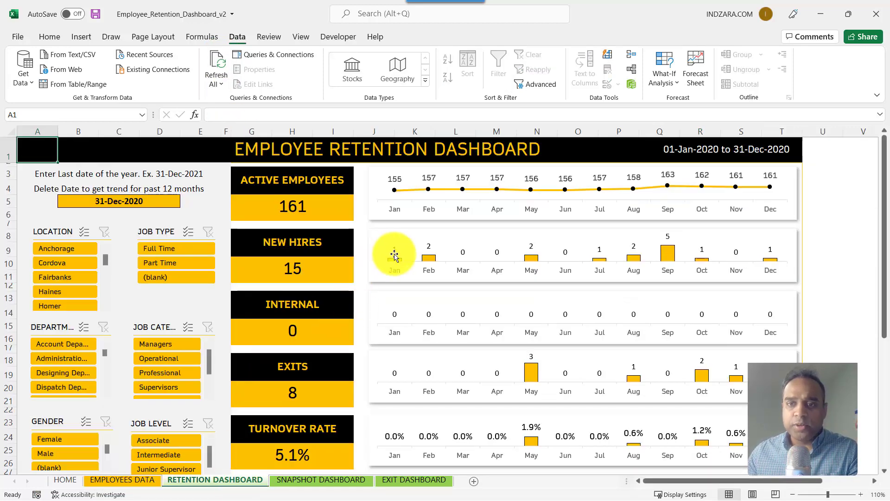
pyautogui.moveTo(395, 251)
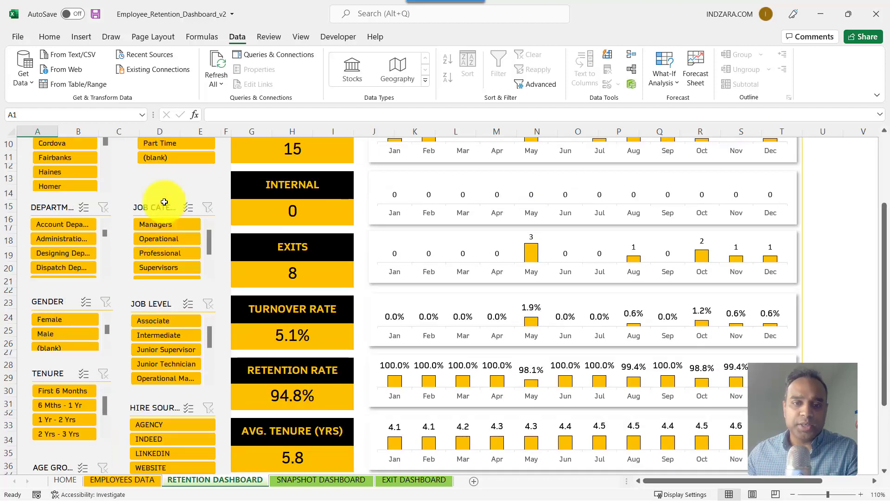
pyautogui.scroll(-3)
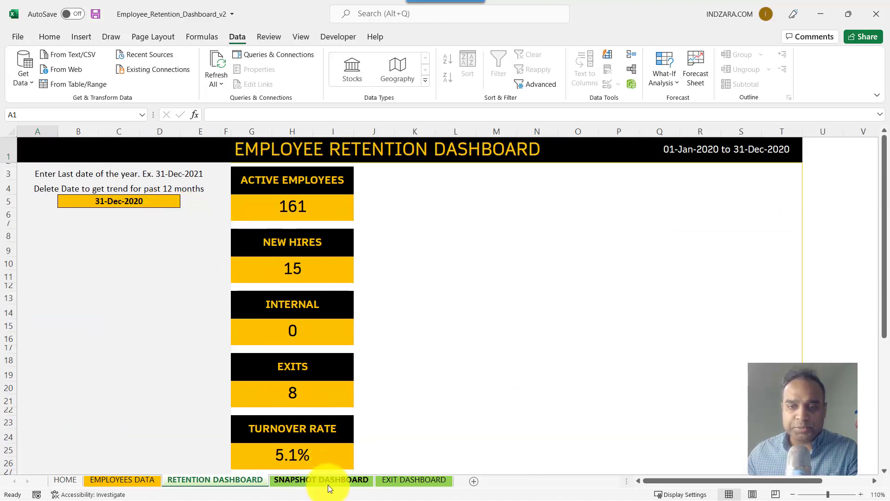
pyautogui.click(320, 479)
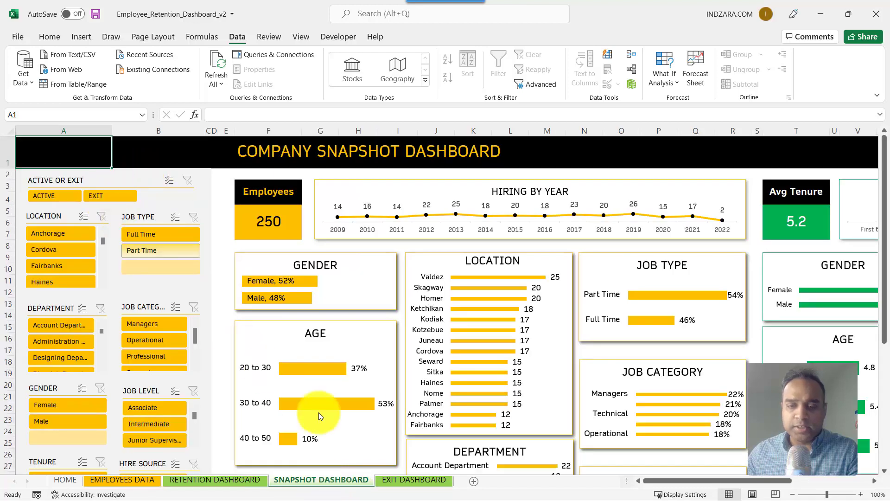
pyautogui.click(414, 479)
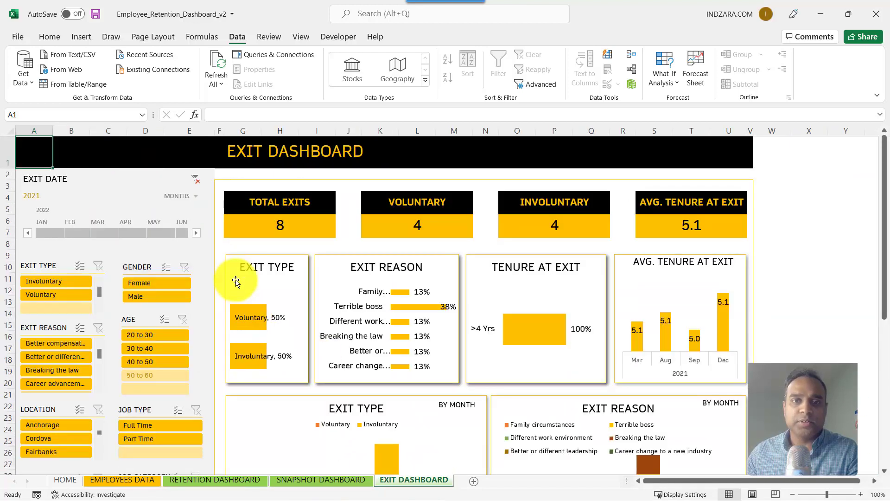
pyautogui.moveTo(236, 260)
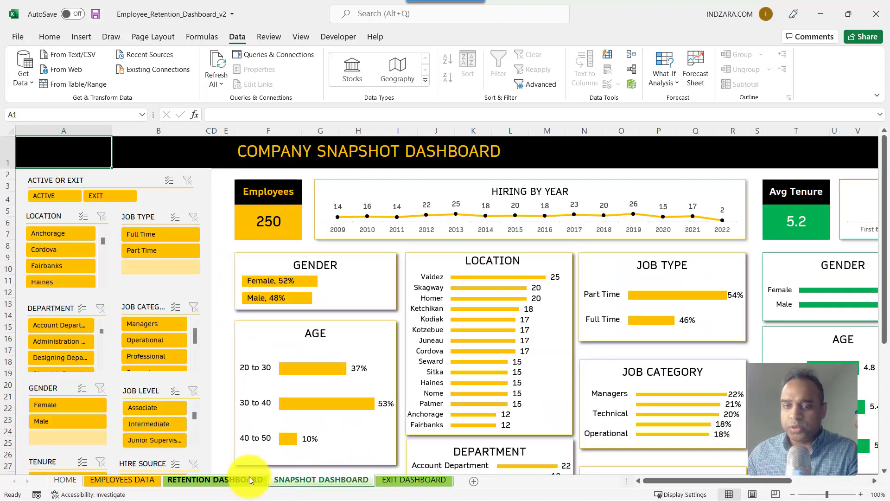
pyautogui.click(214, 479)
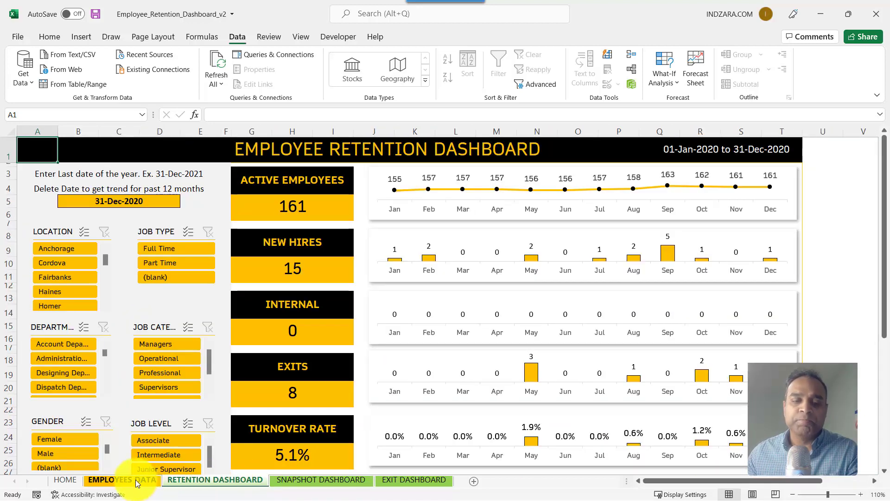
# Step: Return to the Employees Data sheet and select F4, the first Internal Hire Date cell
pyautogui.click(108, 480)
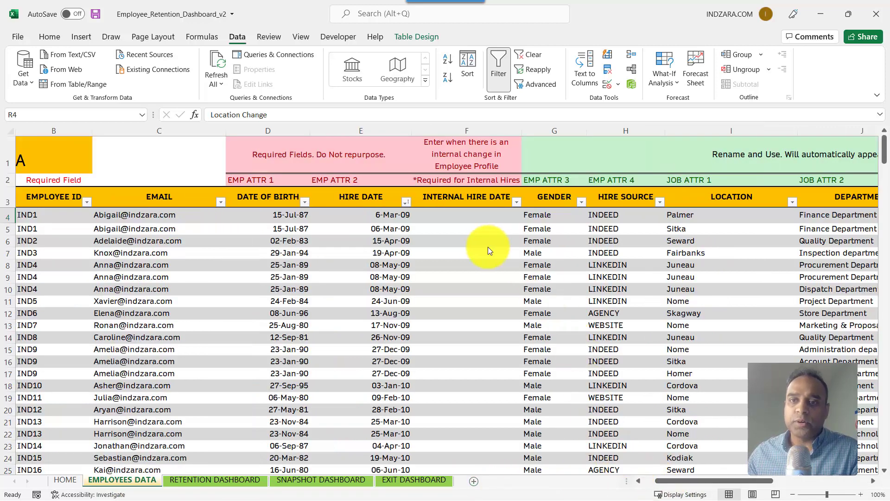
pyautogui.click(466, 215)
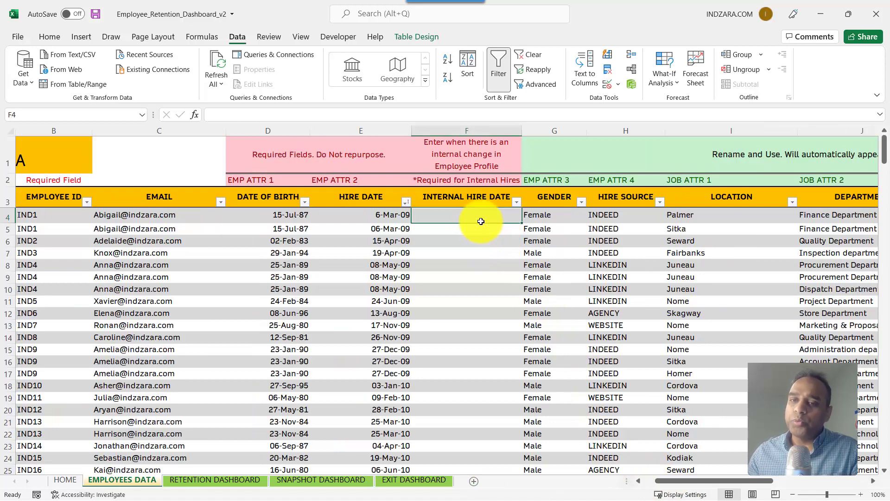